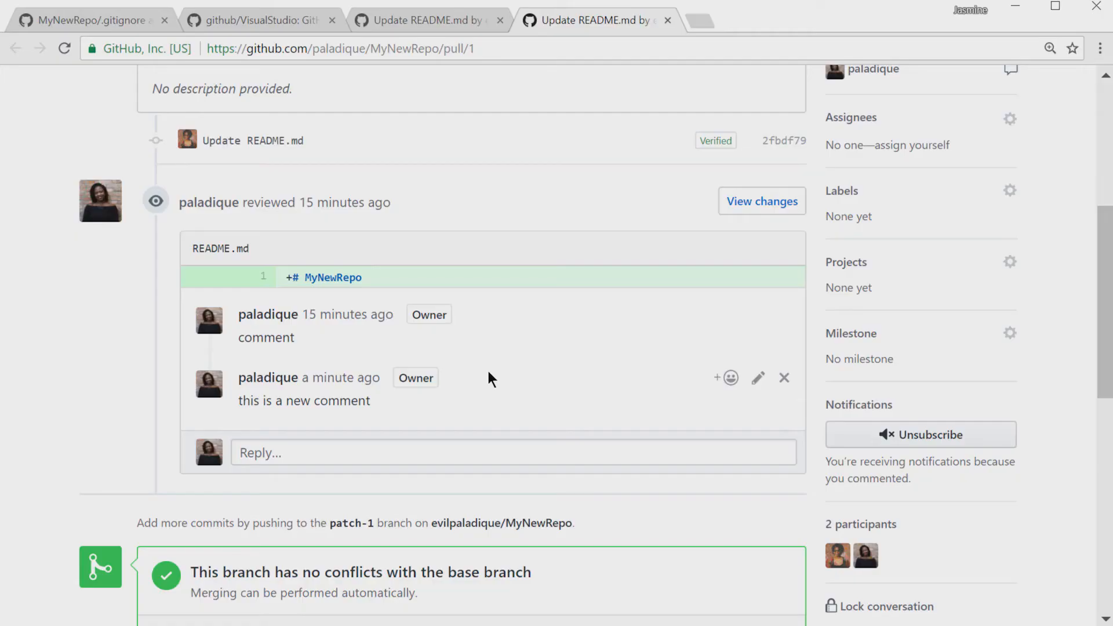
mouse_move(477, 421)
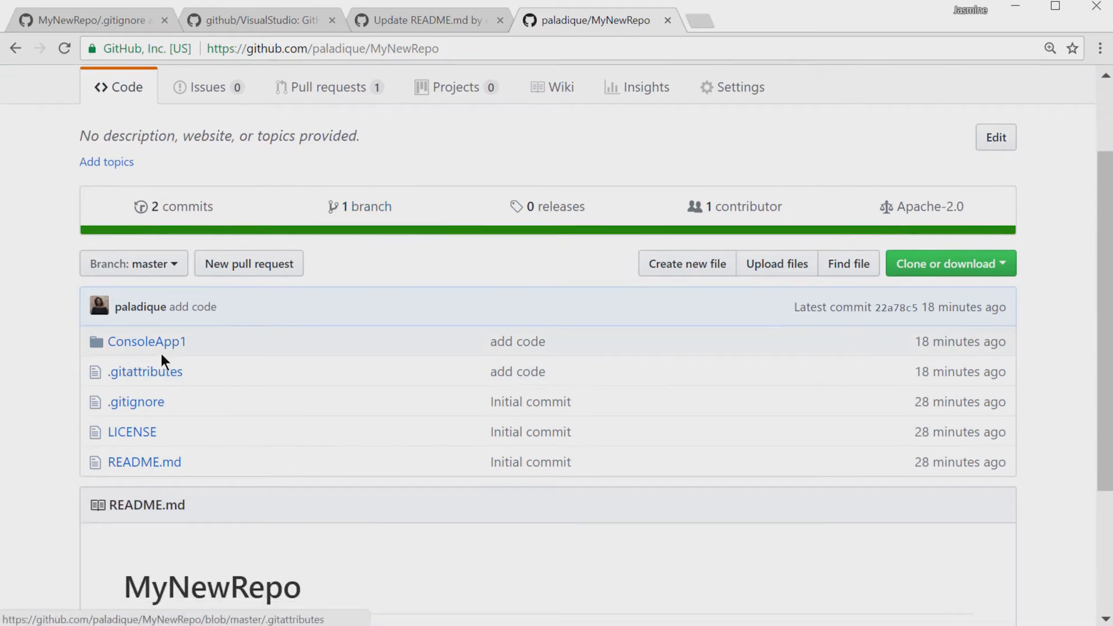
- Navigate ConsoleApp1 → ConsoleApp1 in MyNewRepo and open Program.cs
left_click(146, 341)
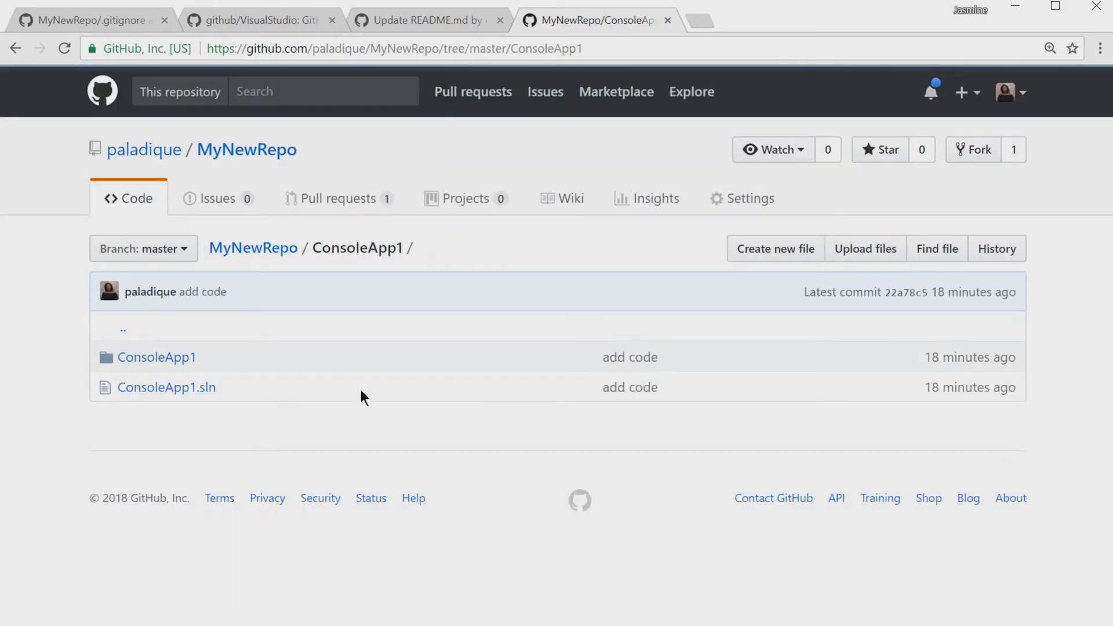
left_click(157, 357)
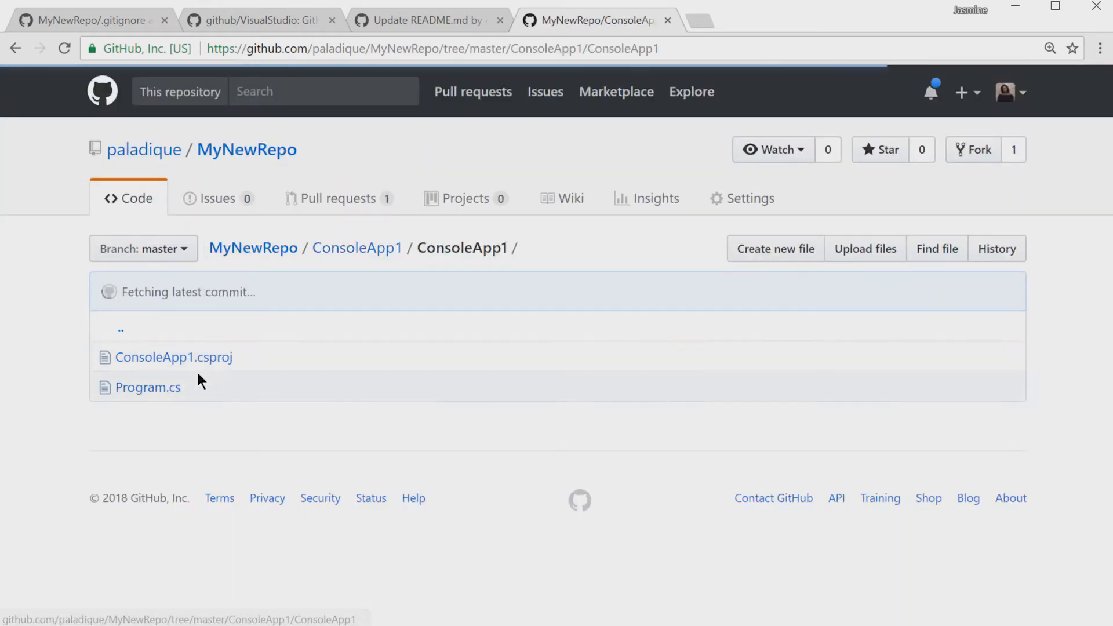
left_click(148, 387)
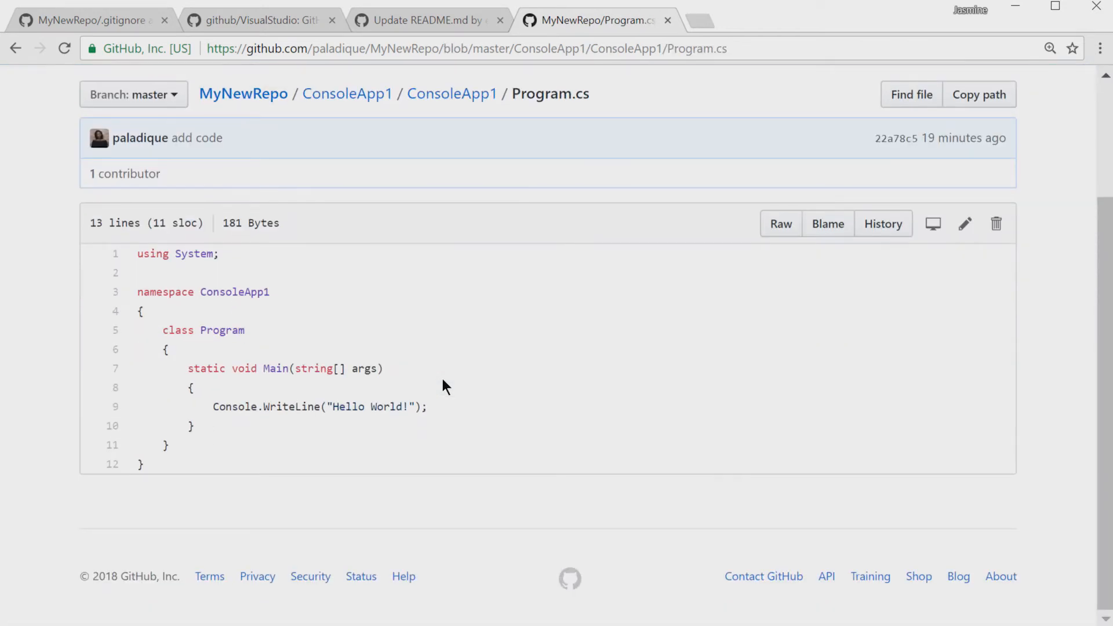